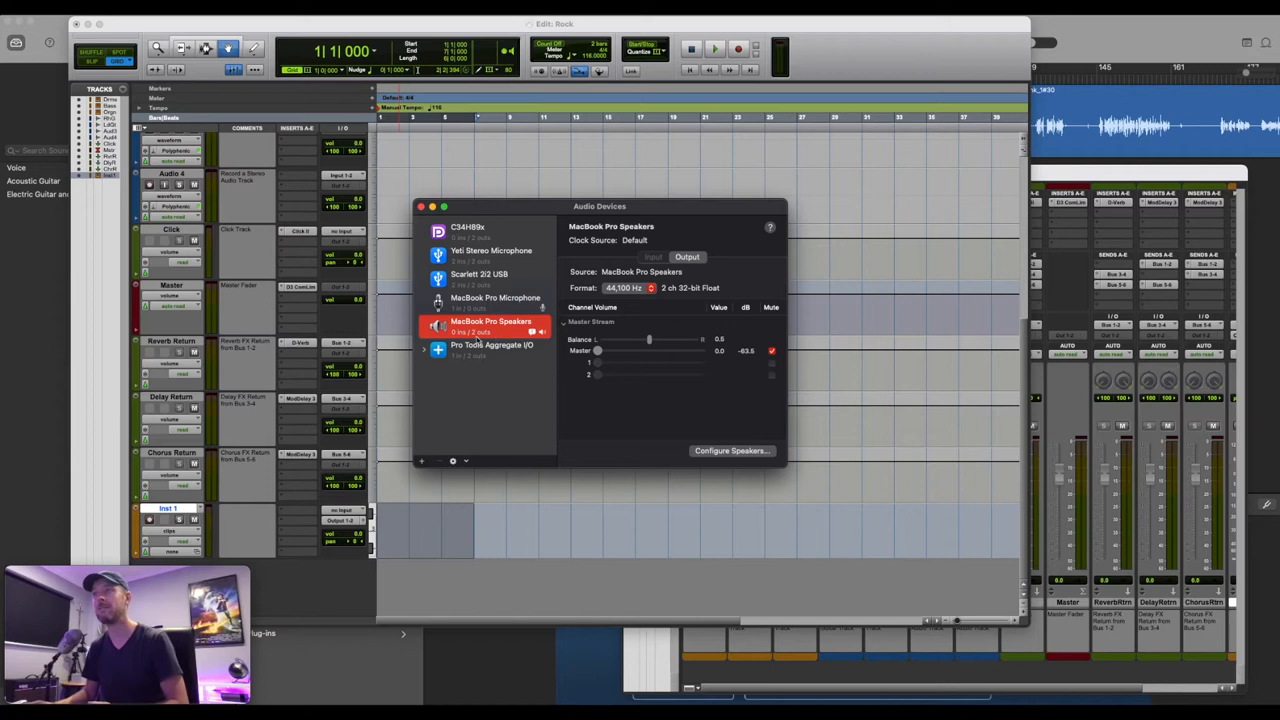
{"action": "mouse_move", "coordinate": [480, 340]}
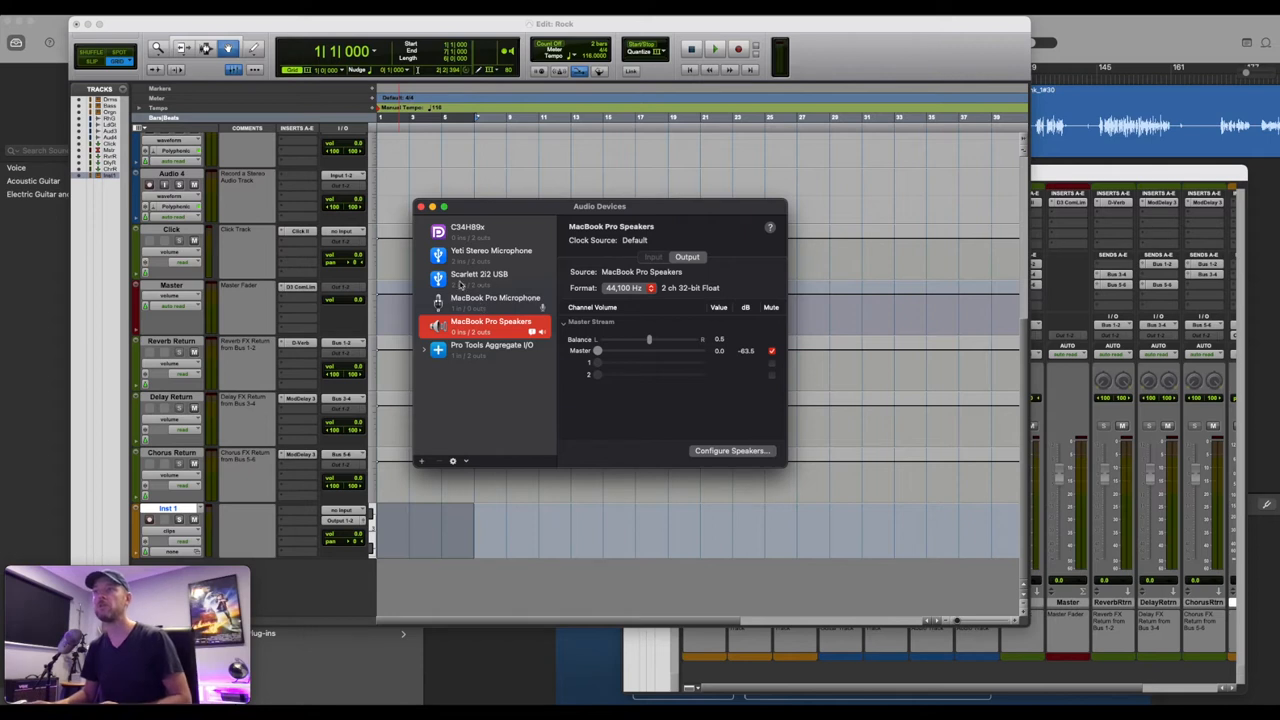
{"action": "mouse_move", "coordinate": [470, 284]}
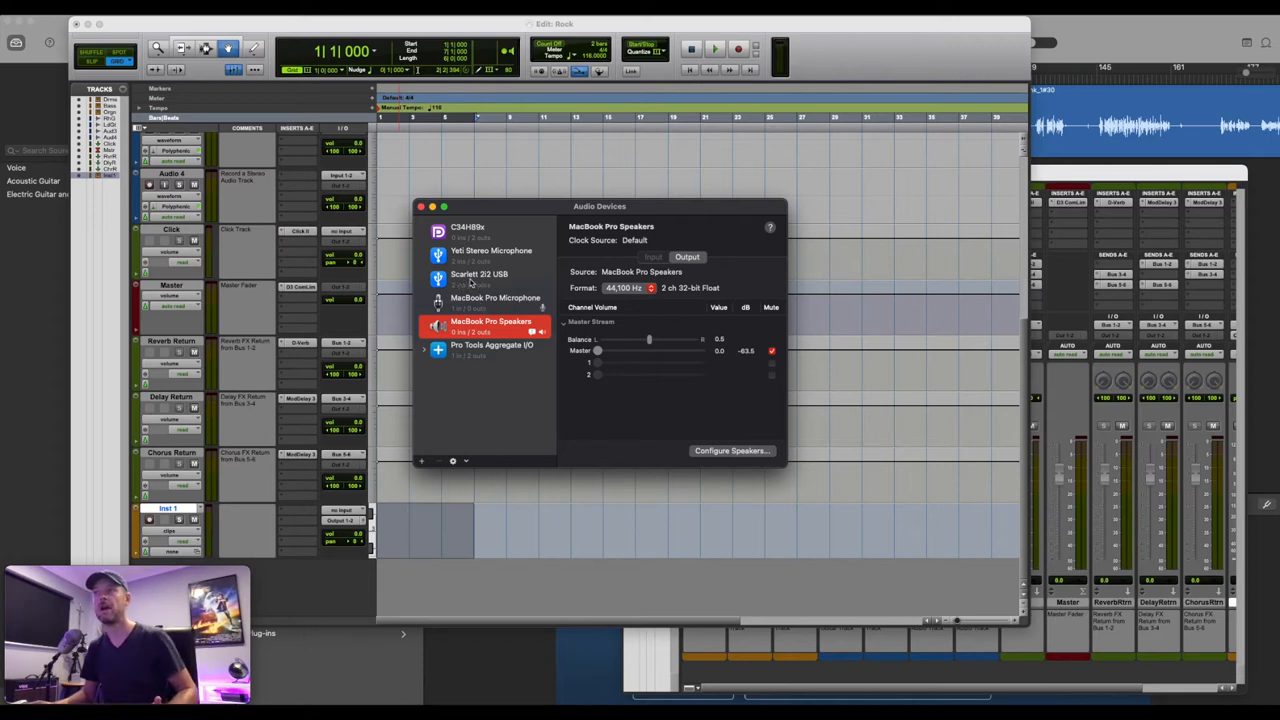
- Show the Scarlett 2i2 USB interface's input channels: 2 channels, 24-bit at 44.1 kHz
{"action": "left_click", "coordinate": [480, 278]}
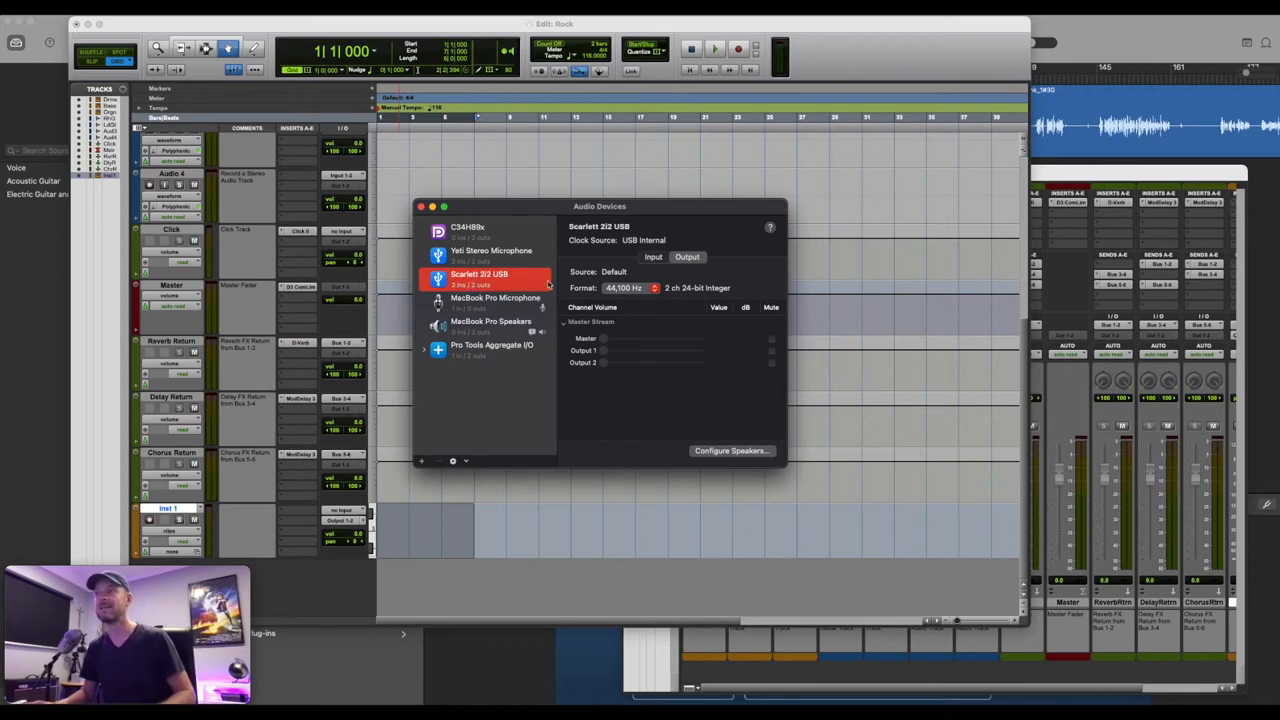
{"action": "left_click", "coordinate": [652, 256]}
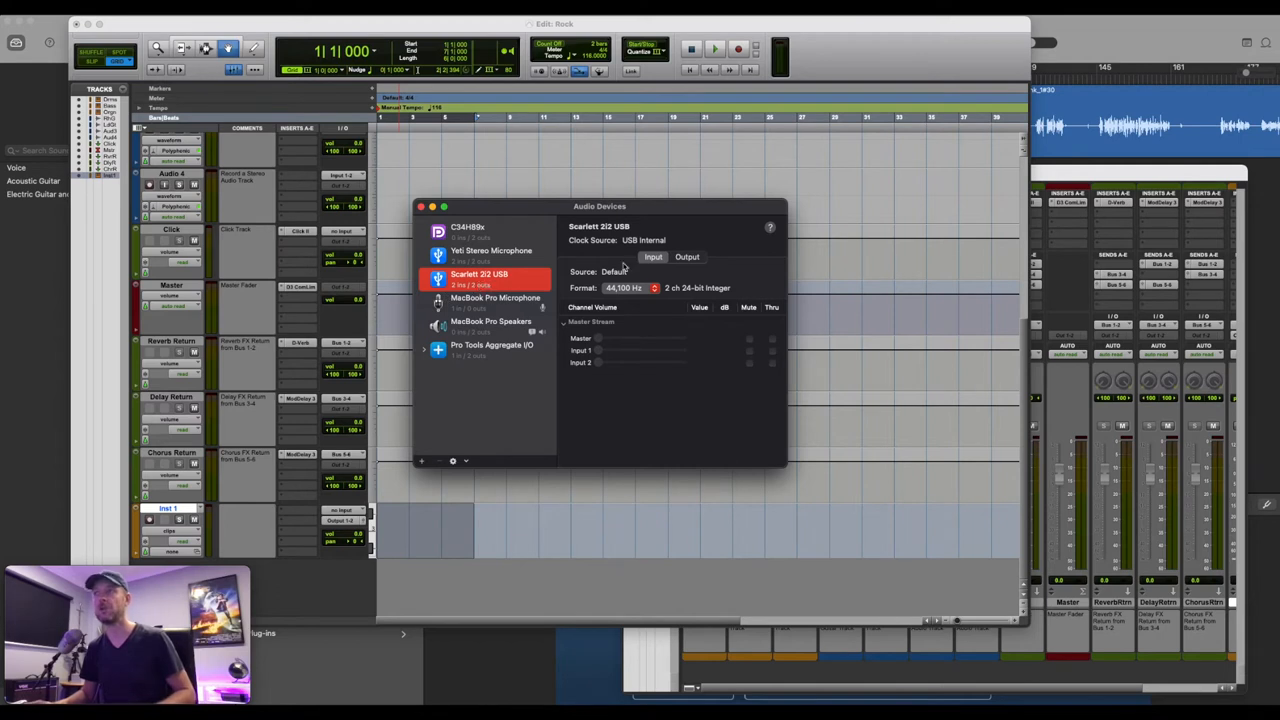
{"action": "mouse_move", "coordinate": [660, 266]}
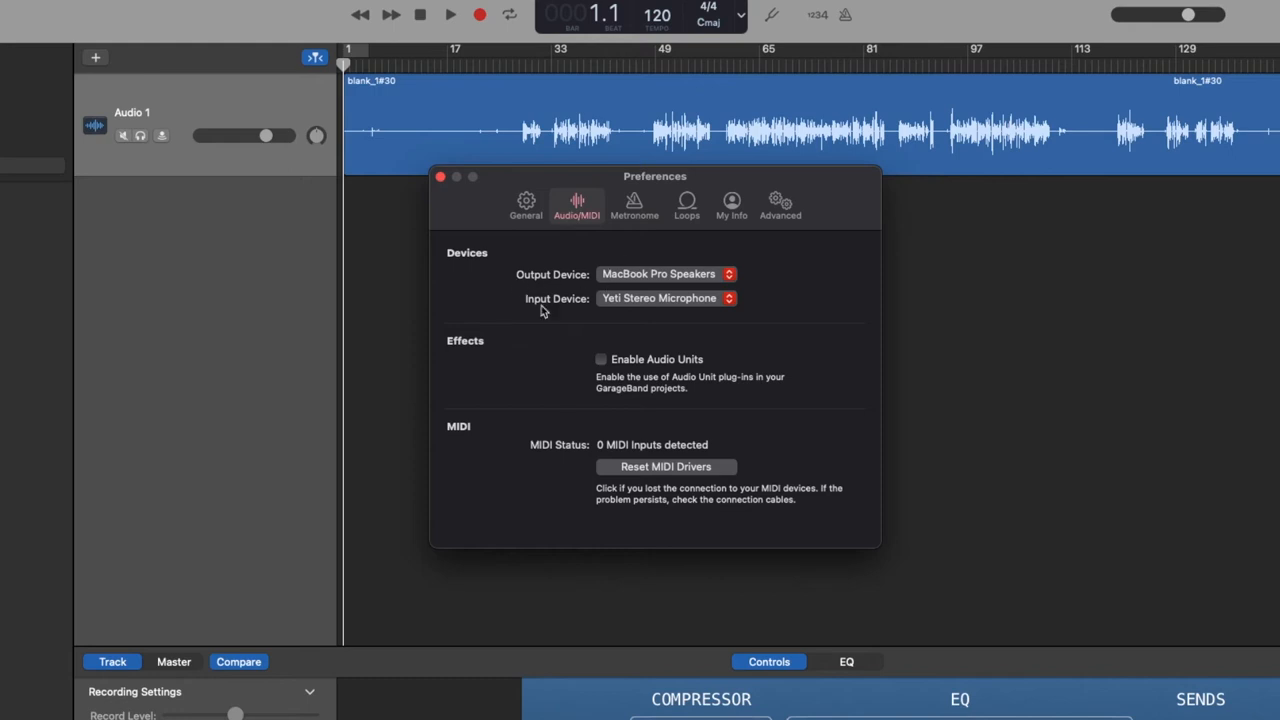
{"action": "mouse_move", "coordinate": [628, 312]}
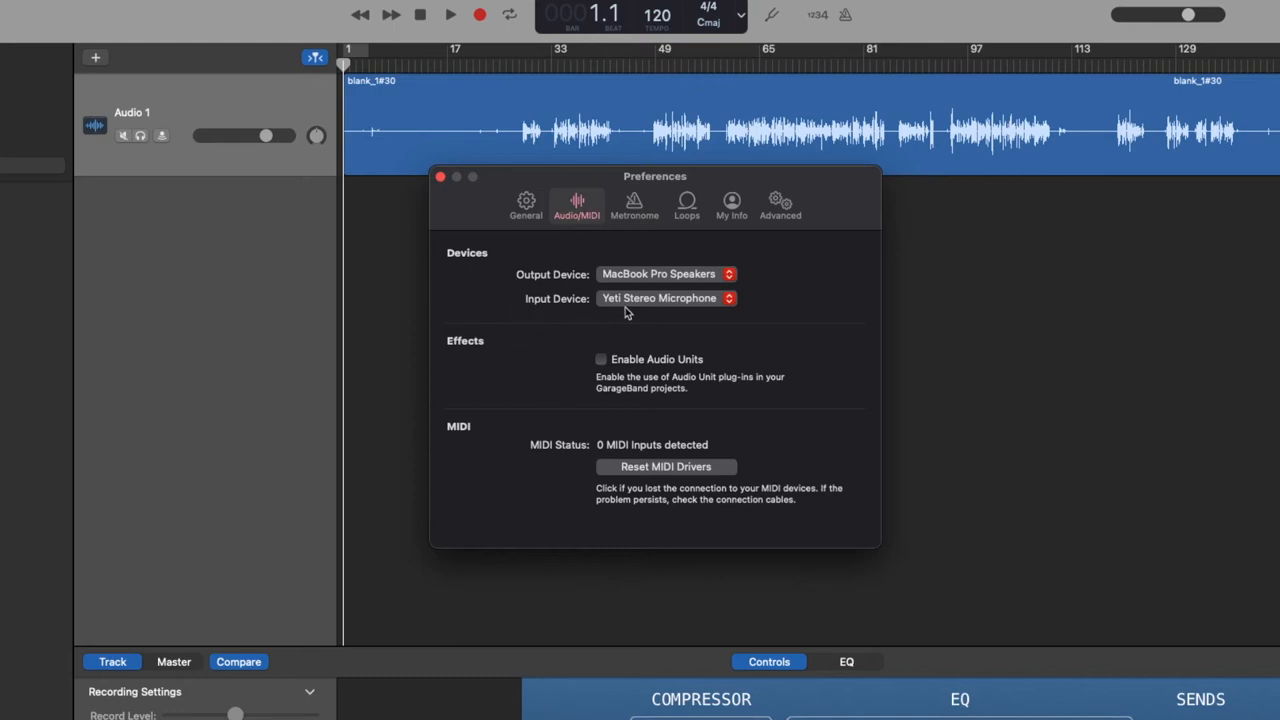
{"action": "mouse_move", "coordinate": [696, 304]}
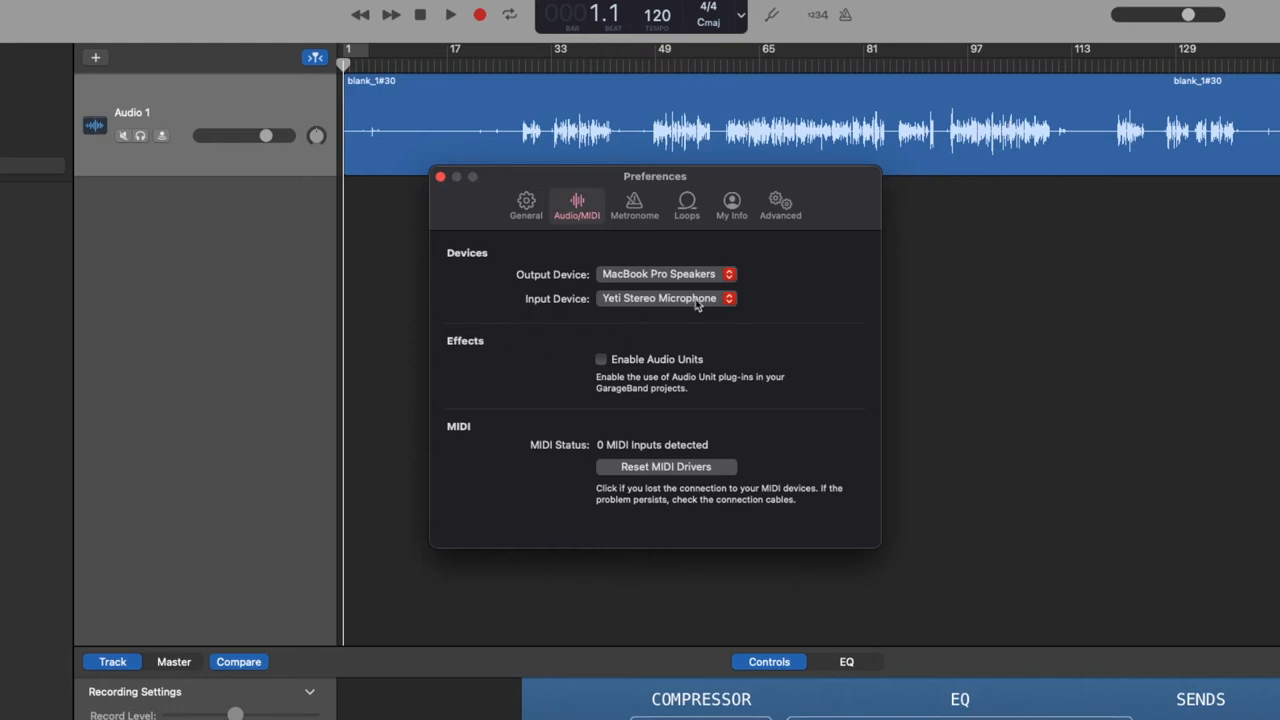
- Choose Scarlett 2i2 USB as the recording input device in Audio/MIDI preferences
{"action": "left_click", "coordinate": [664, 298]}
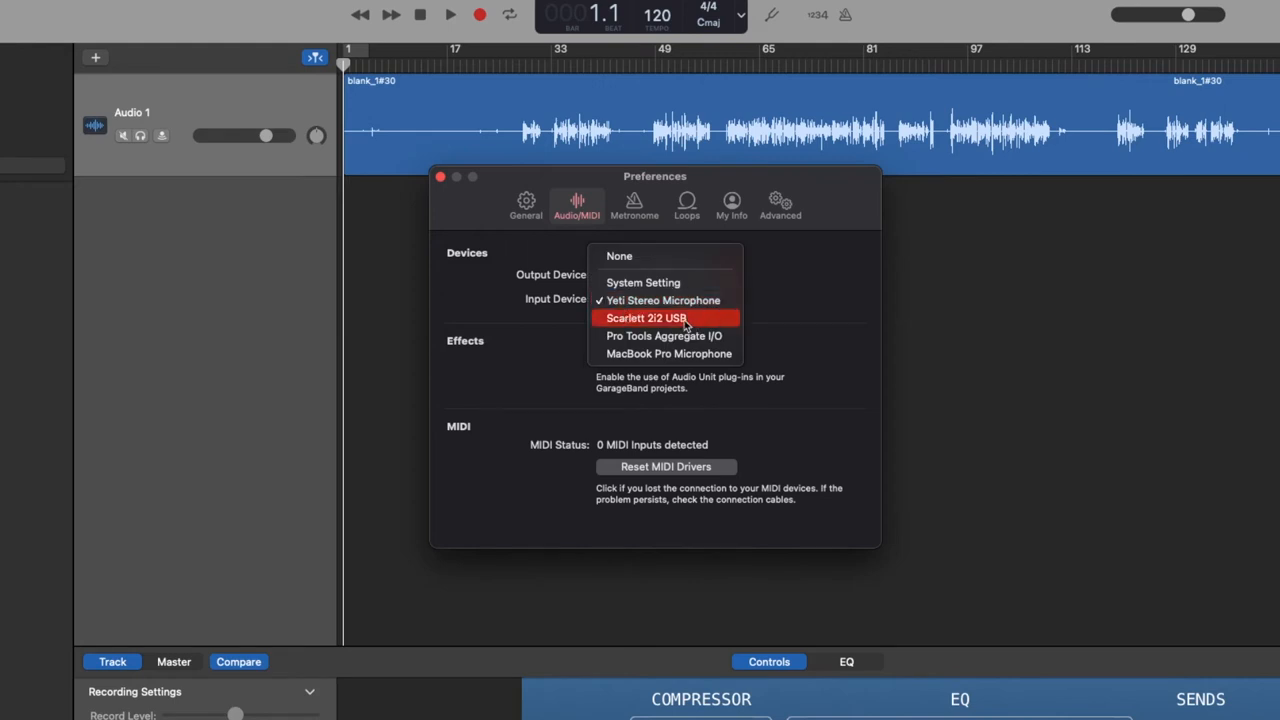
{"action": "mouse_move", "coordinate": [642, 324]}
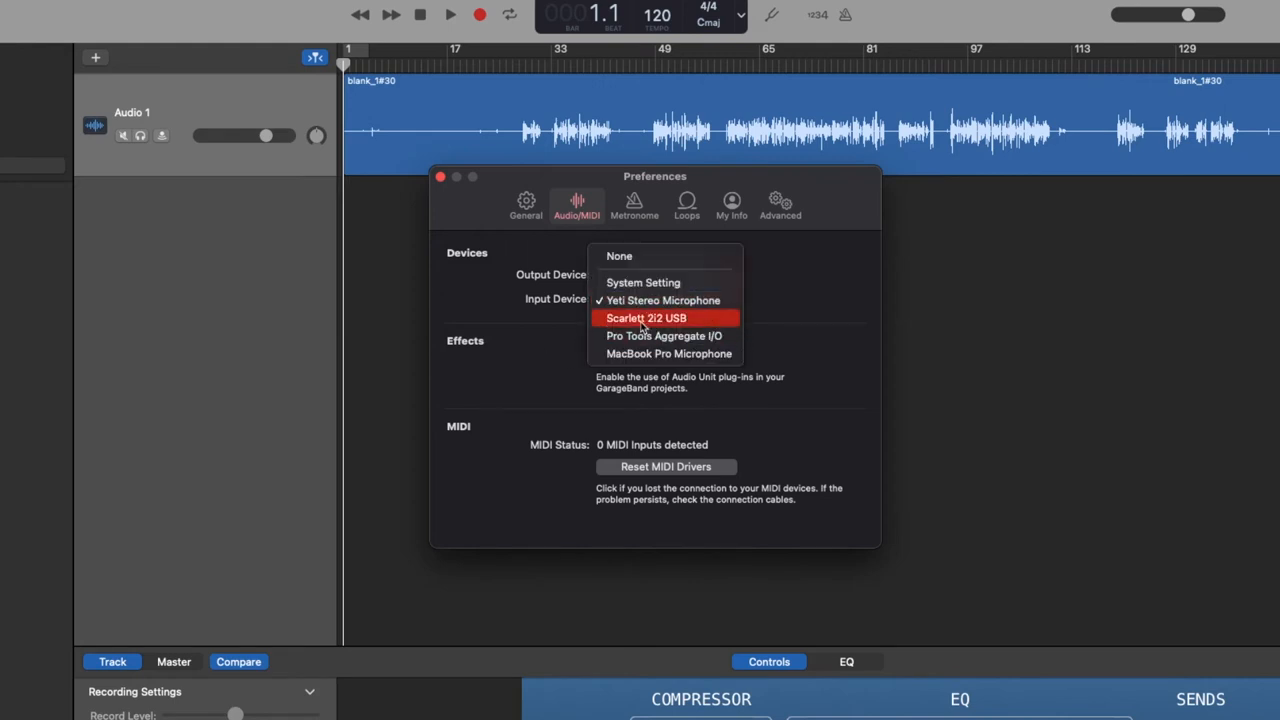
{"action": "mouse_move", "coordinate": [668, 352]}
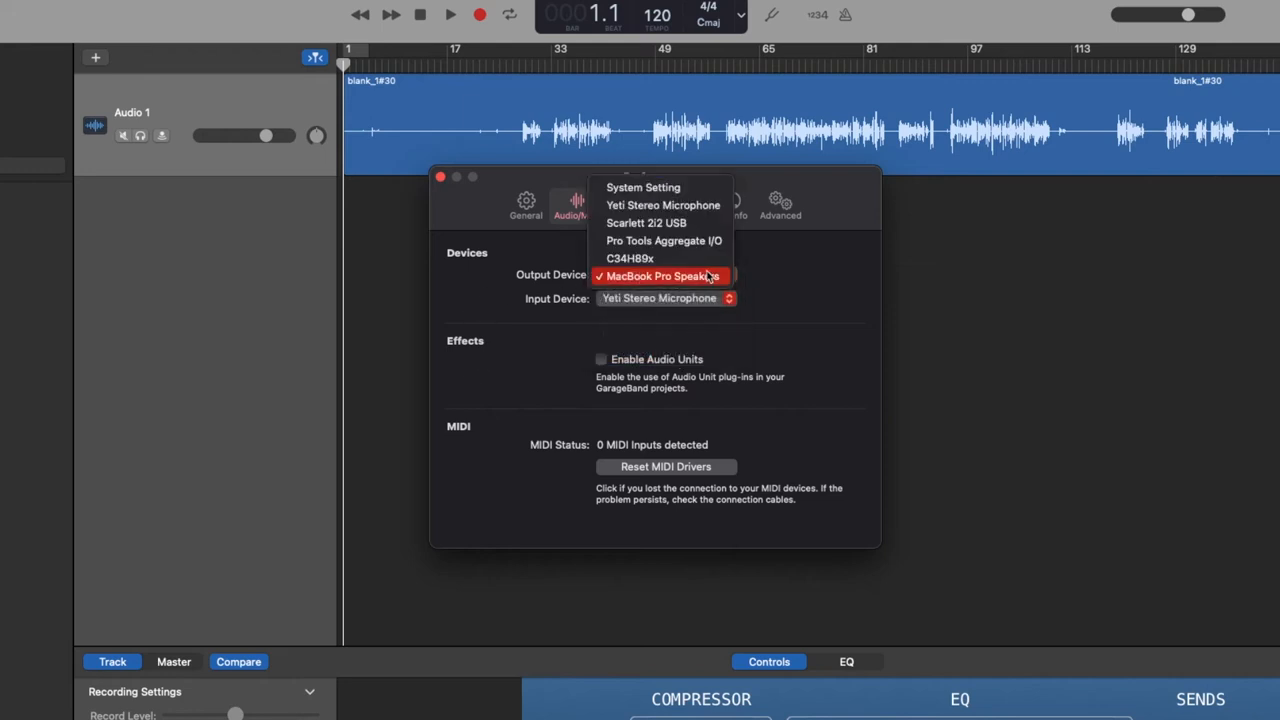
{"action": "mouse_move", "coordinate": [612, 276]}
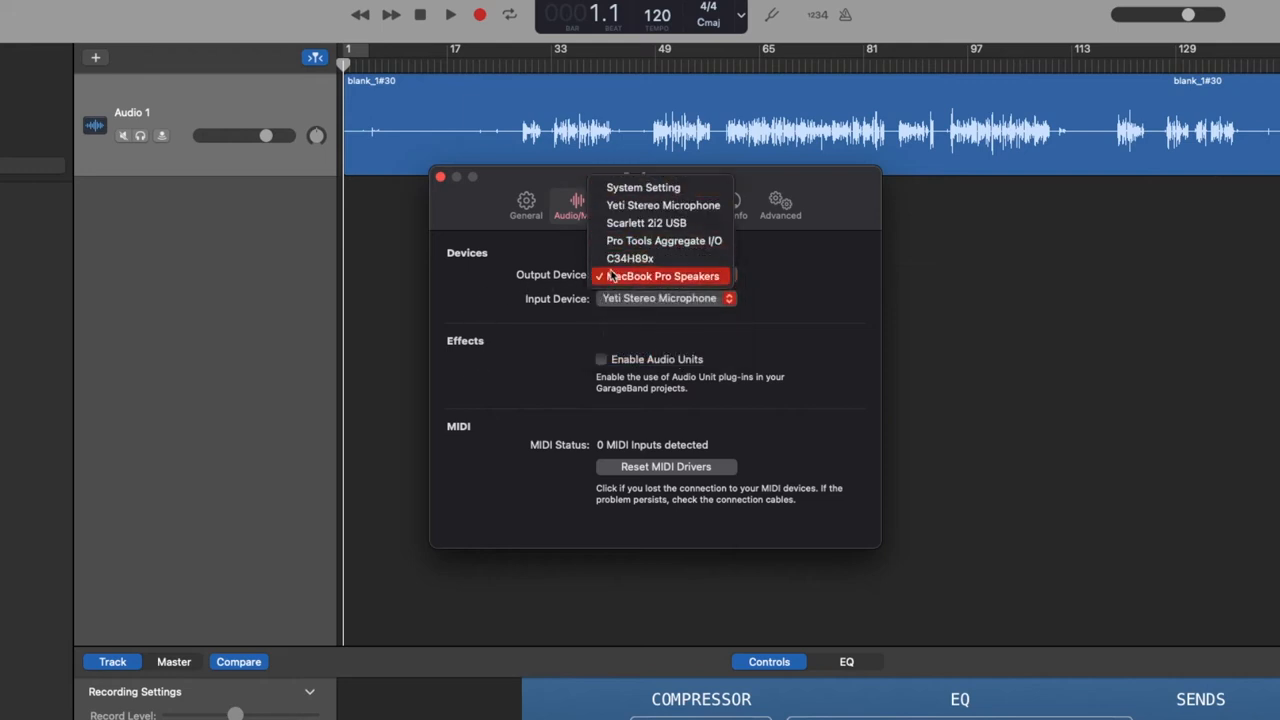
{"action": "mouse_move", "coordinate": [588, 278]}
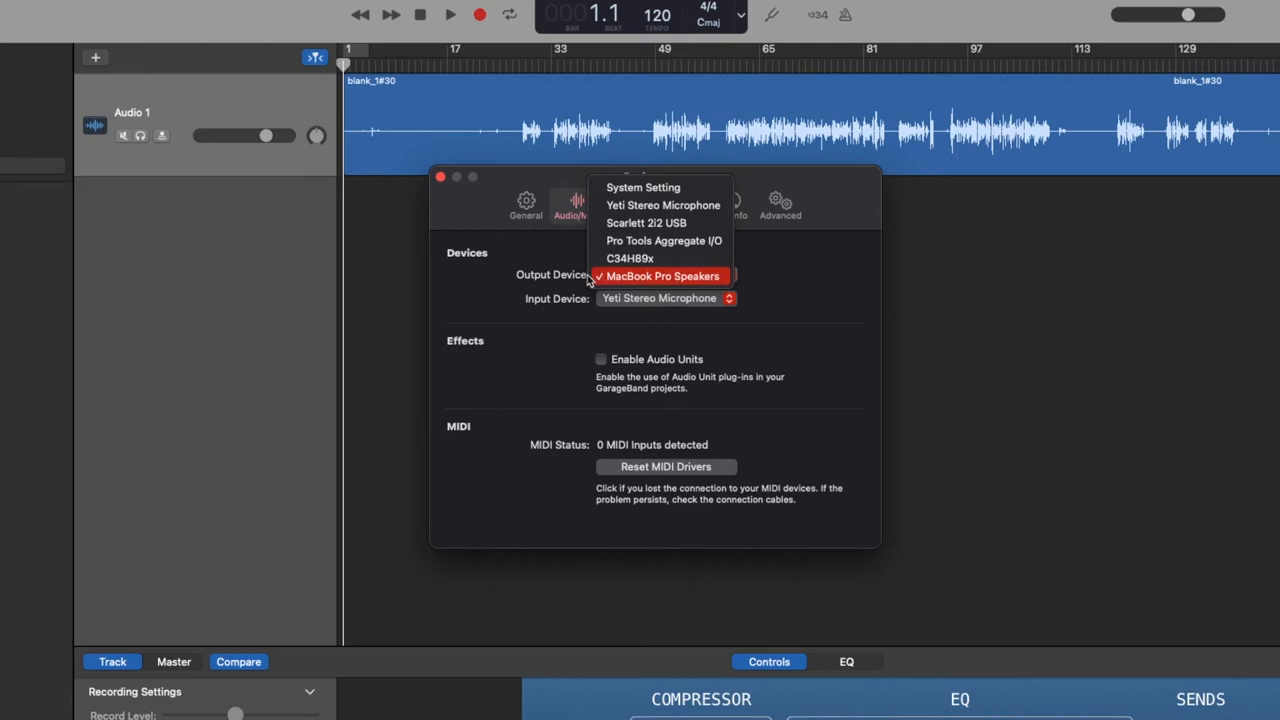
{"action": "mouse_move", "coordinate": [544, 292]}
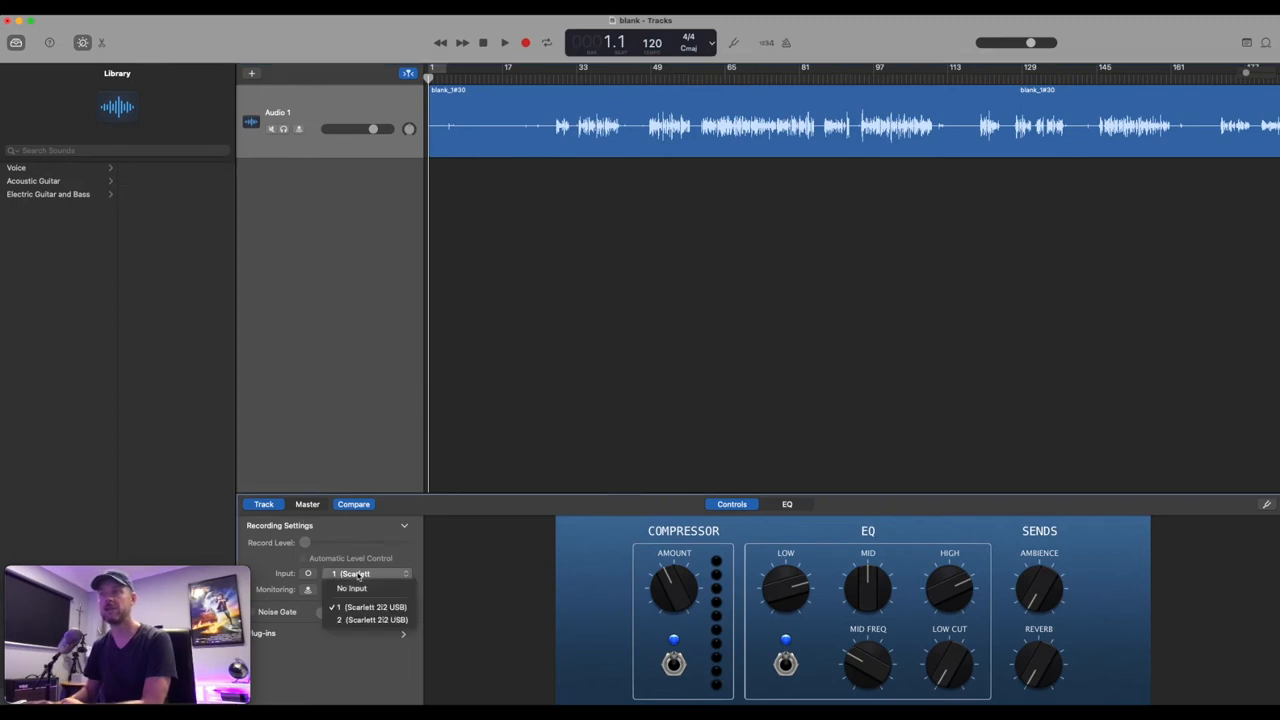
{"action": "mouse_move", "coordinate": [370, 620]}
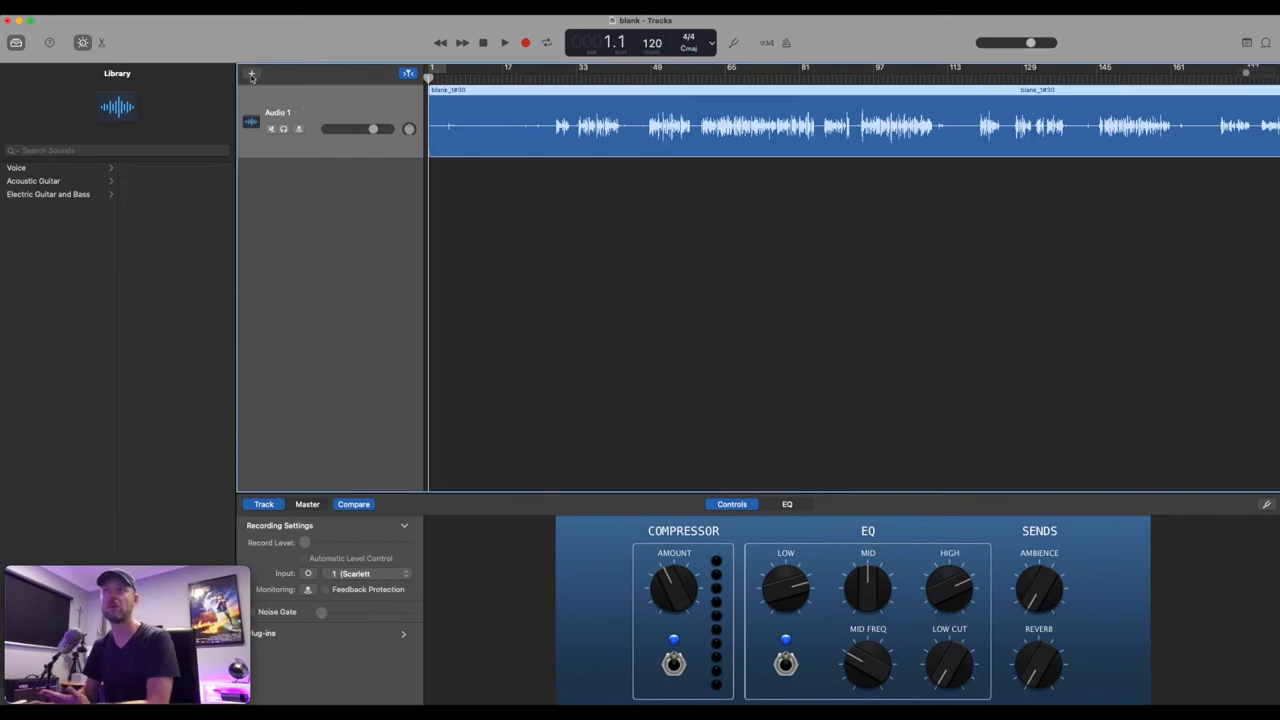
- Add a new guitar audio track, created with the Brit and Clean patch
{"action": "left_click", "coordinate": [252, 72]}
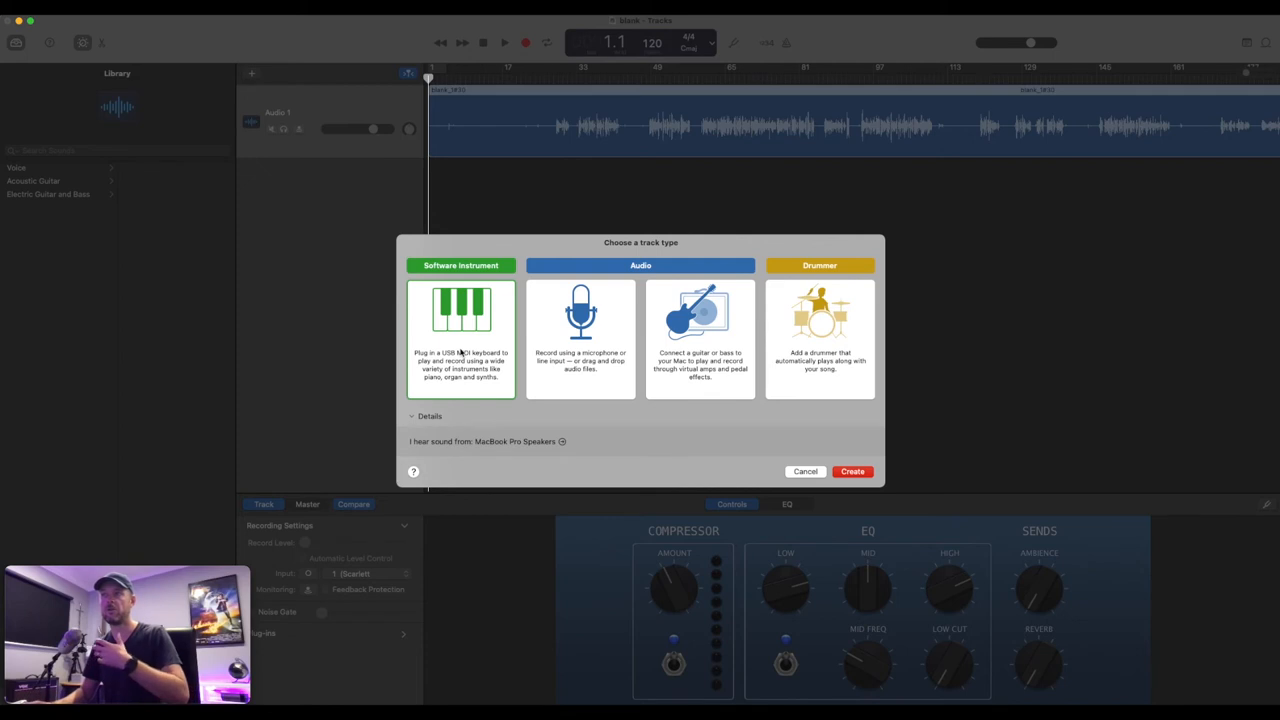
{"action": "mouse_move", "coordinate": [478, 370]}
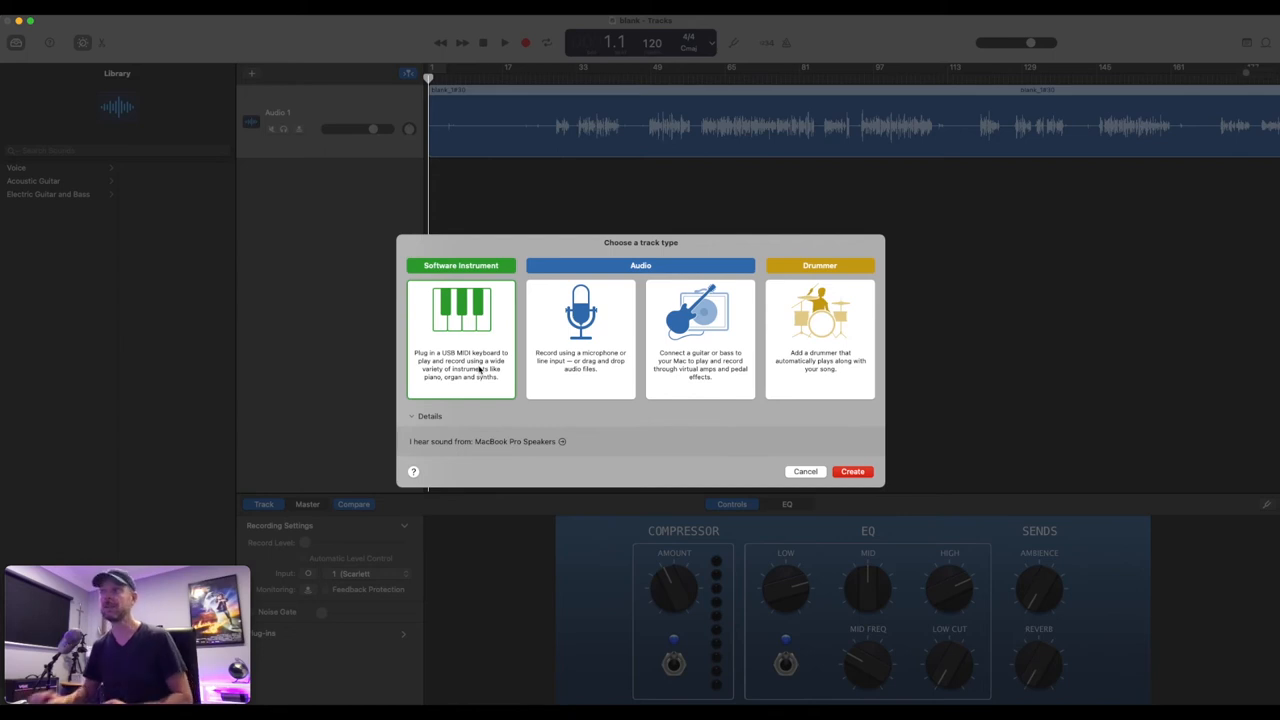
{"action": "mouse_move", "coordinate": [600, 332]}
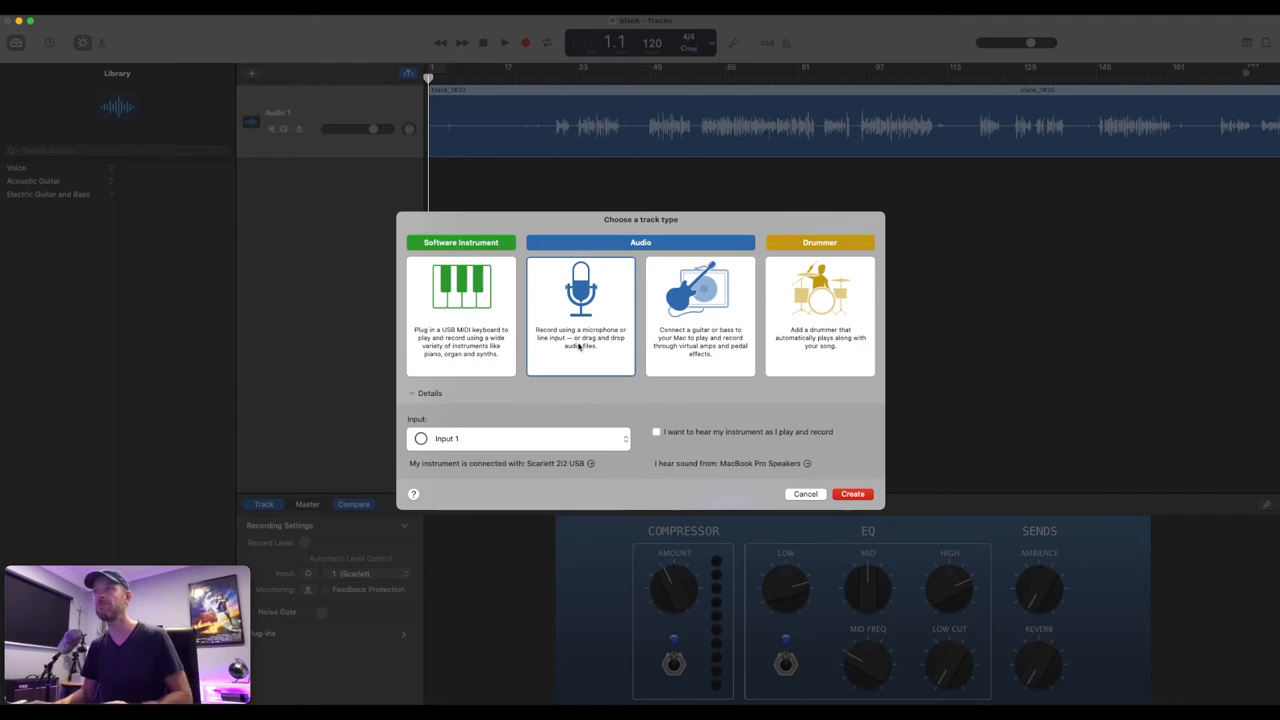
{"action": "left_click", "coordinate": [700, 300]}
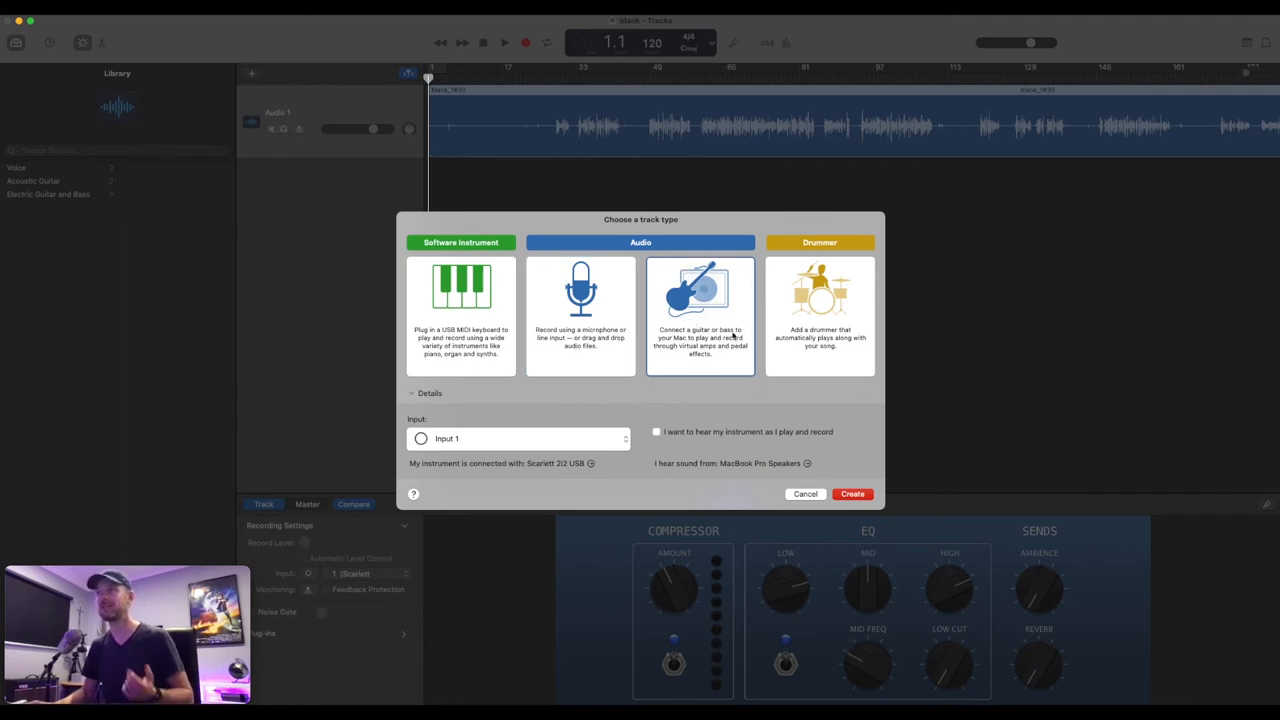
{"action": "left_click", "coordinate": [852, 492]}
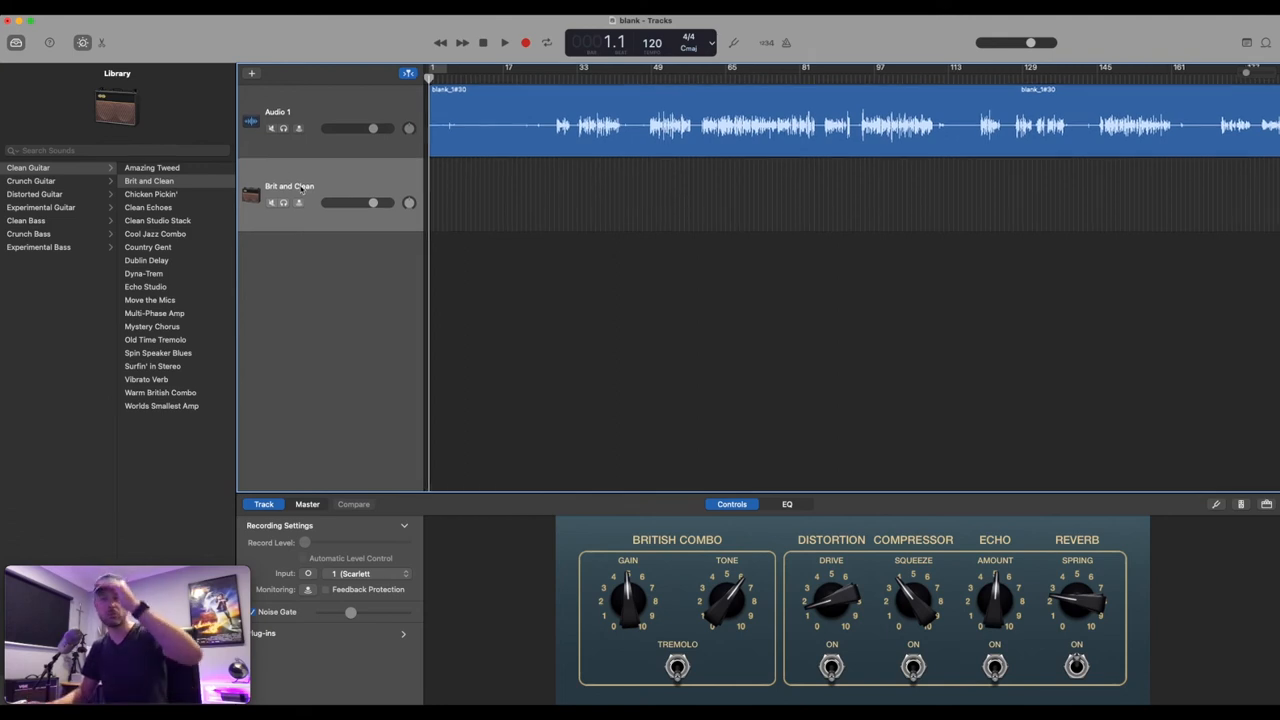
- Add another new track for vocals to the project
{"action": "left_click", "coordinate": [252, 72]}
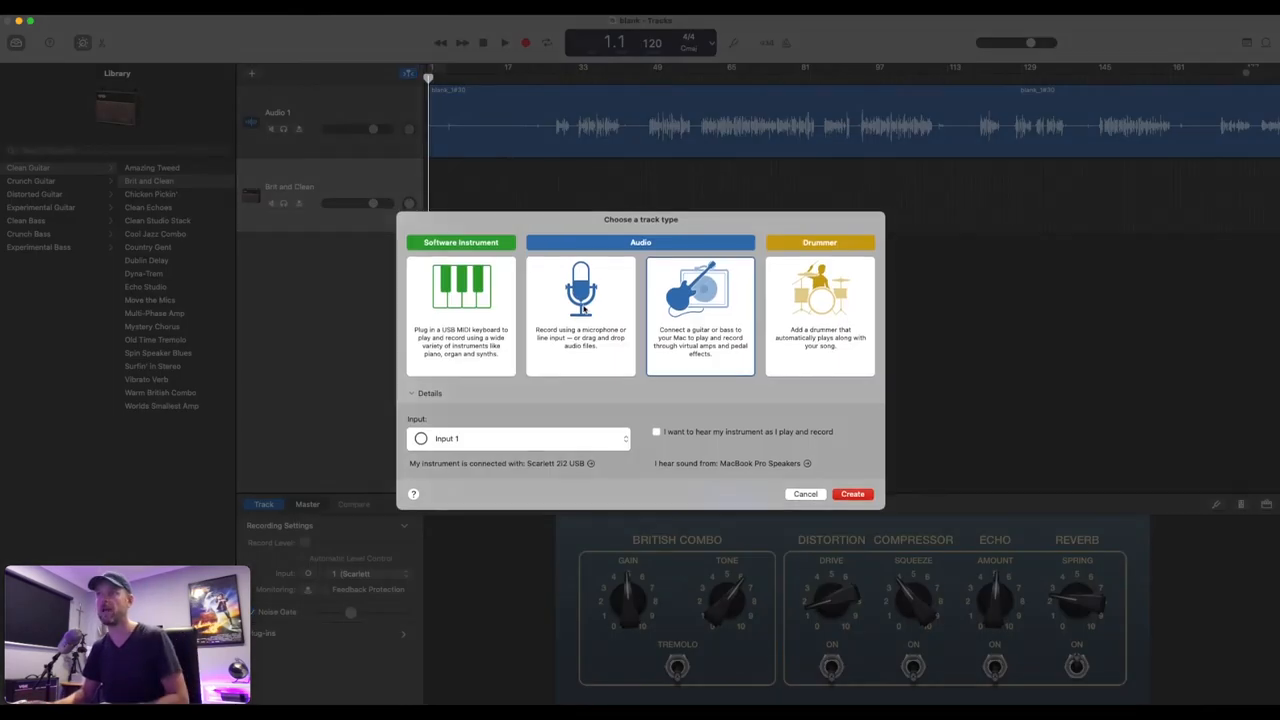
{"action": "left_click", "coordinate": [852, 492]}
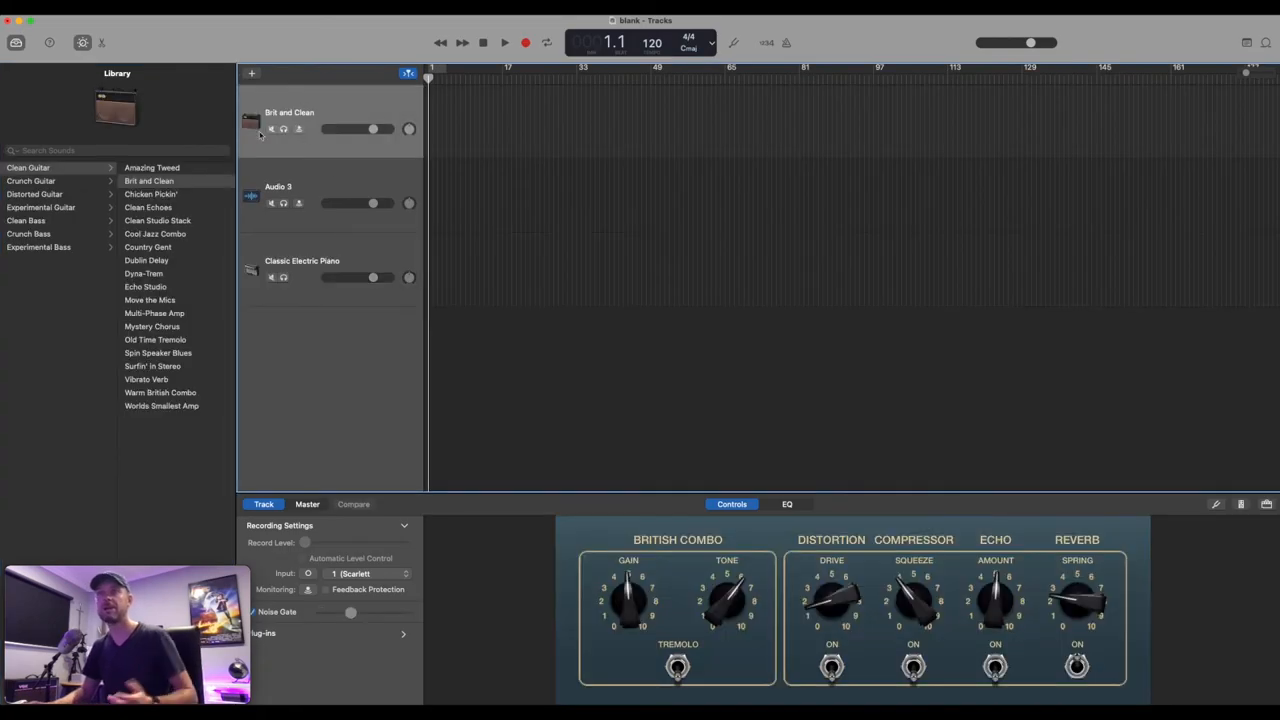
- Swap the guitar track's patch to an Experimental Guitar sound, trying Sitar then Spring Theory
{"action": "left_click", "coordinate": [40, 206]}
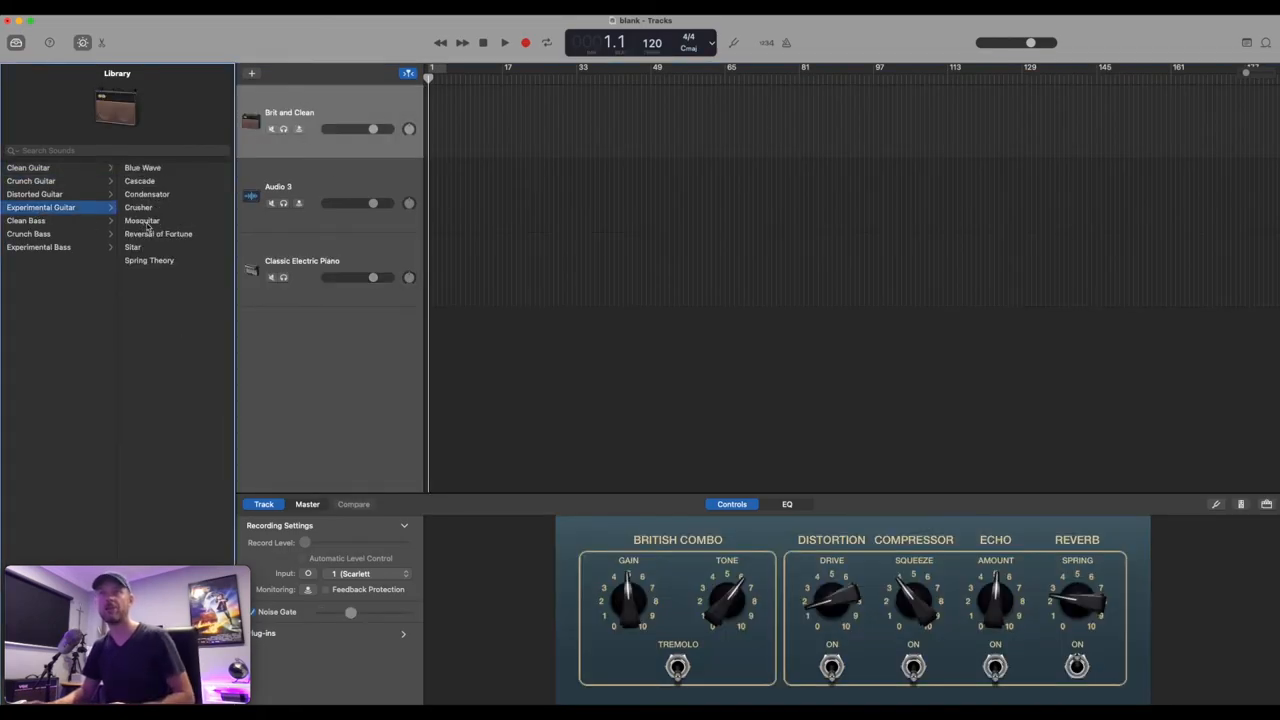
{"action": "left_click", "coordinate": [132, 248]}
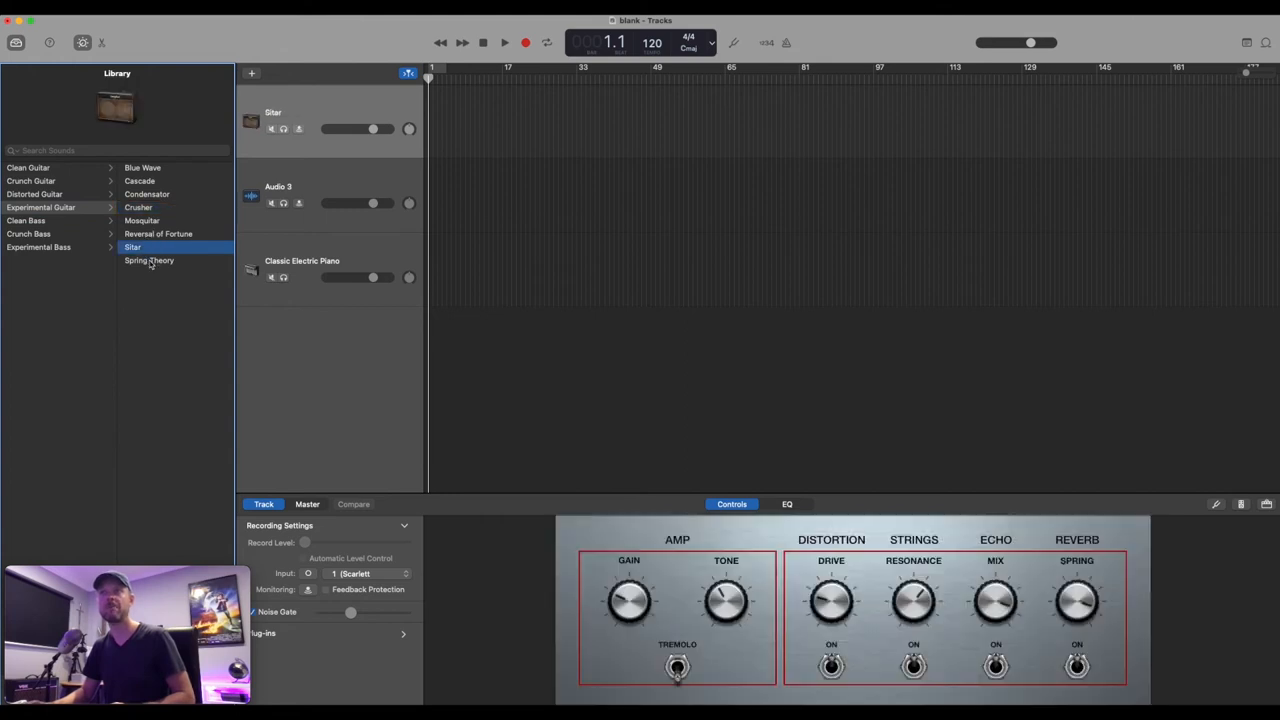
{"action": "left_click", "coordinate": [148, 260]}
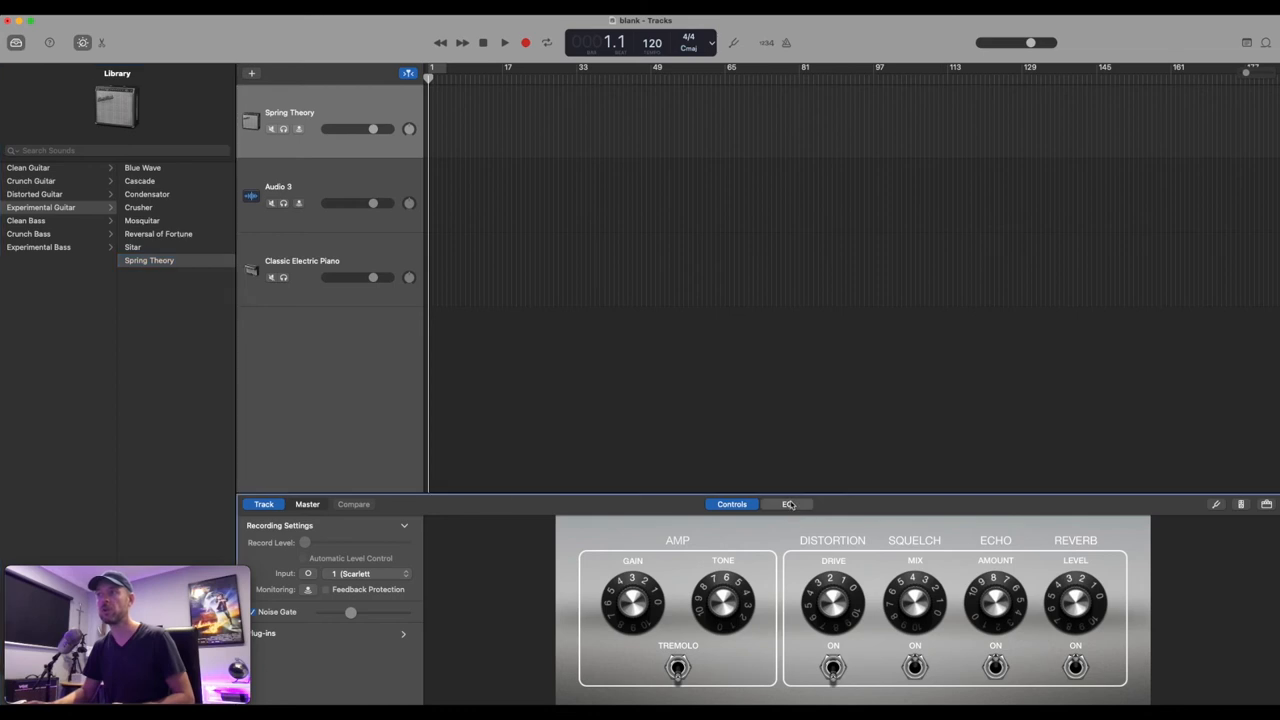
{"action": "left_click", "coordinate": [732, 504]}
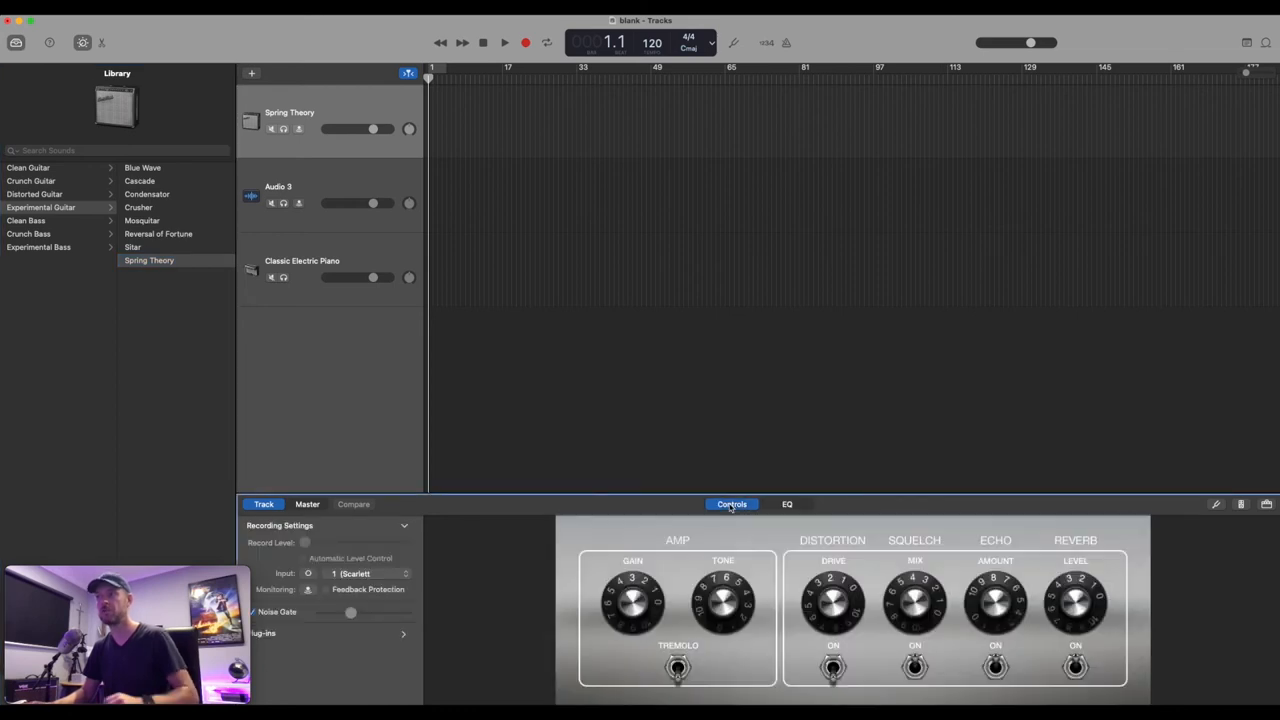
{"action": "mouse_move", "coordinate": [732, 504]}
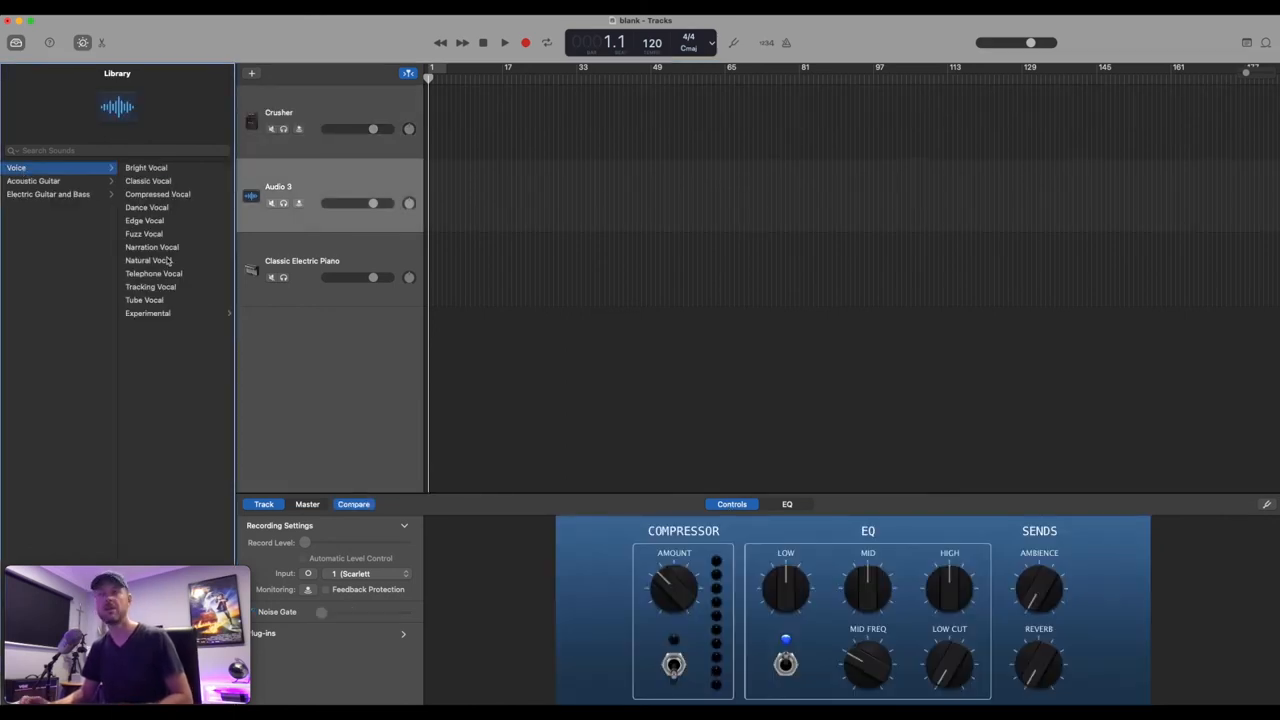
{"action": "mouse_move", "coordinate": [148, 260]}
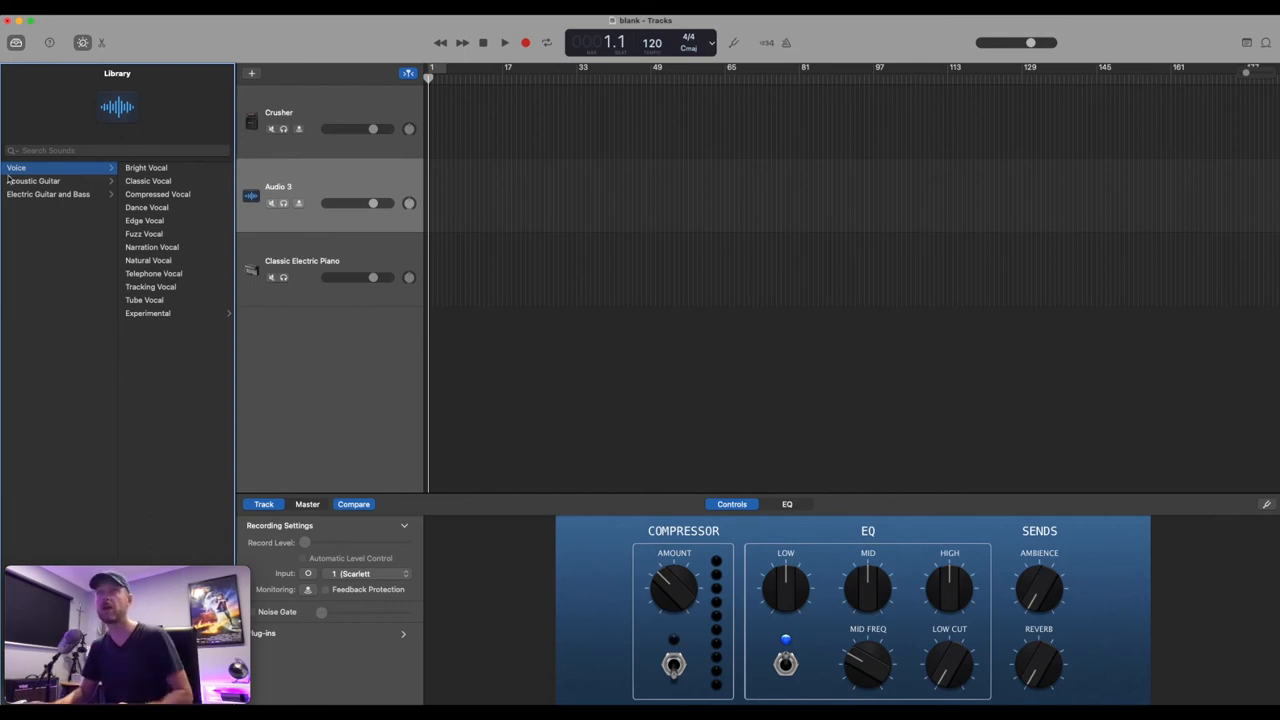
{"action": "mouse_move", "coordinate": [1272, 76]}
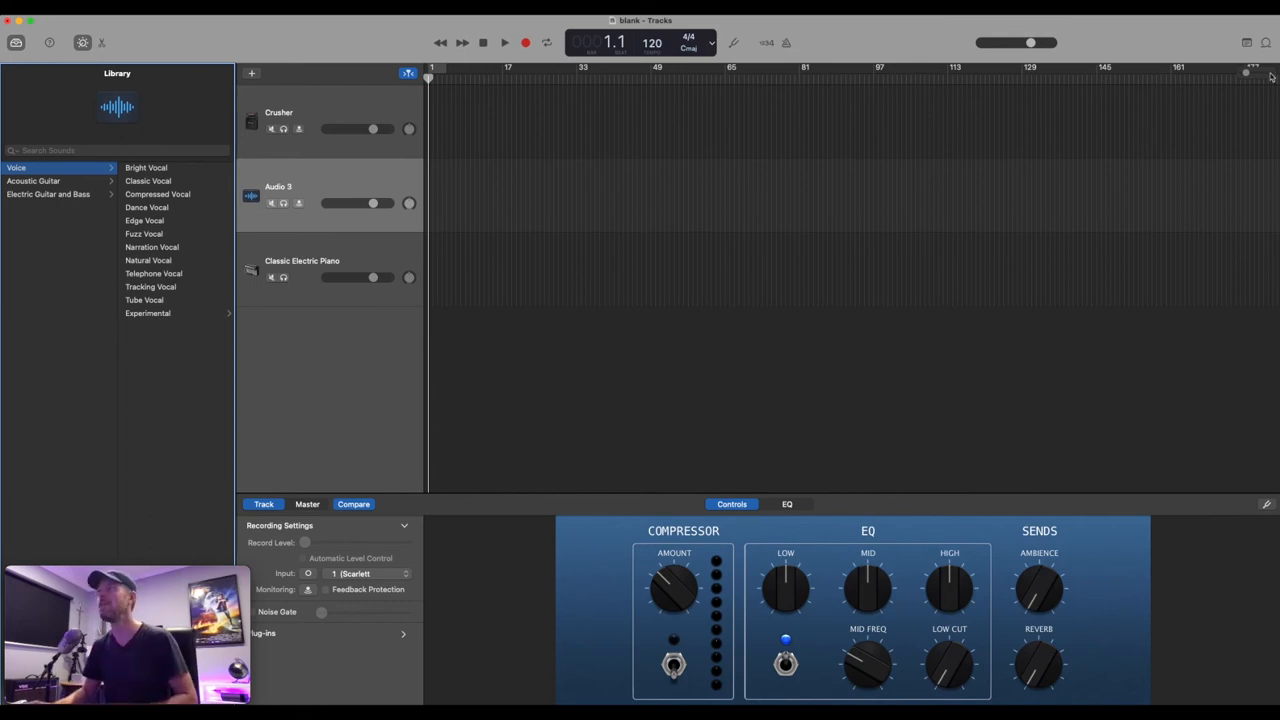
- Filter the Apple Loops browser to show only drum loops
{"action": "left_click", "coordinate": [1246, 42]}
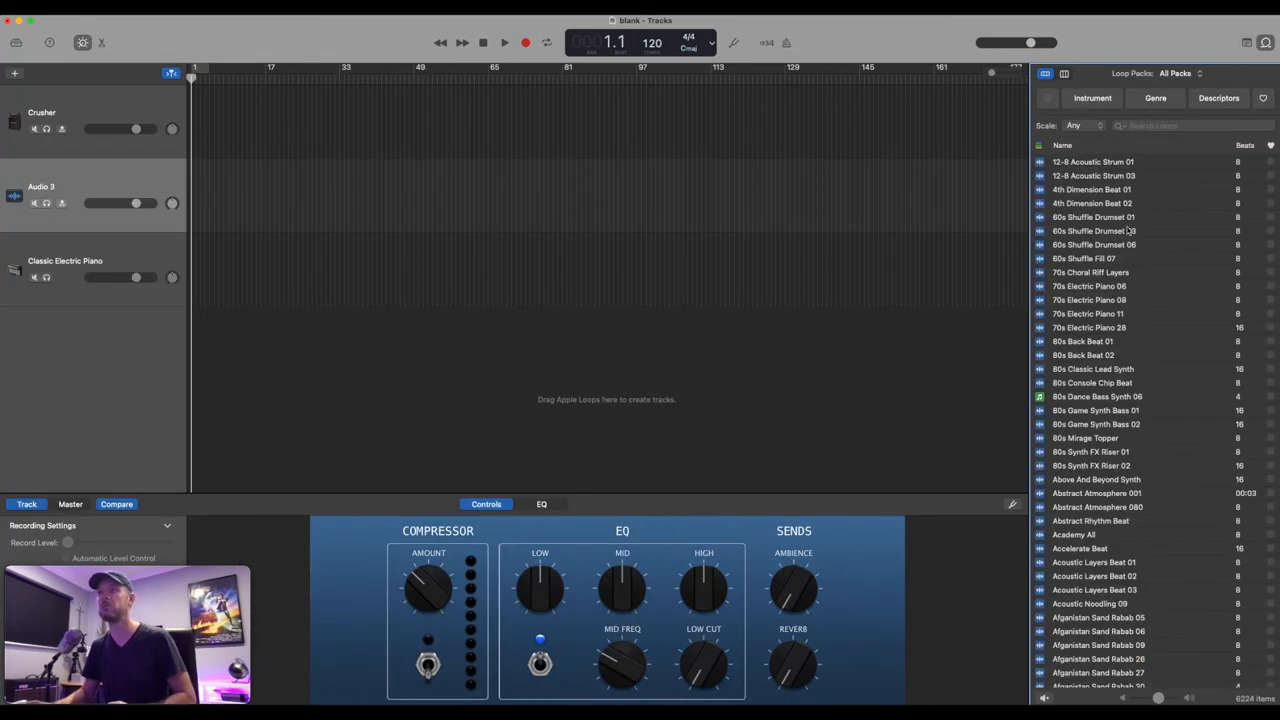
{"action": "scroll", "scroll_direction": "down", "scroll_amount": 3}
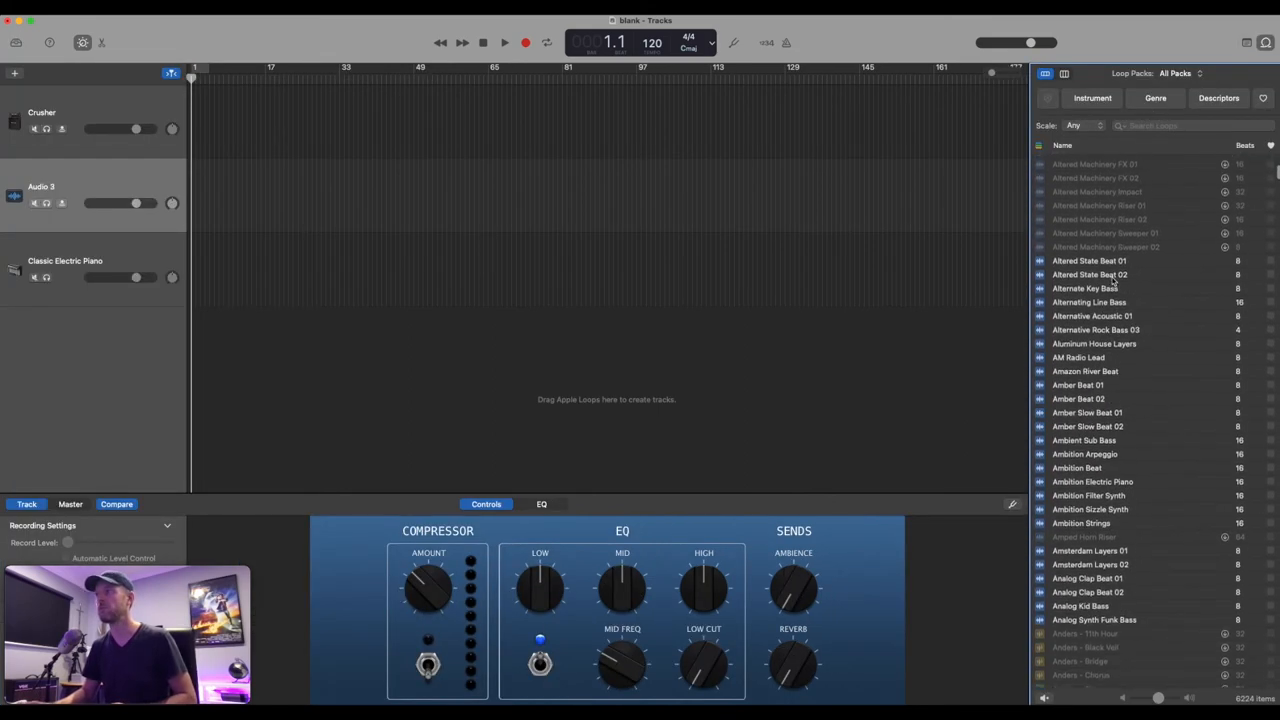
{"action": "left_click", "coordinate": [1092, 98]}
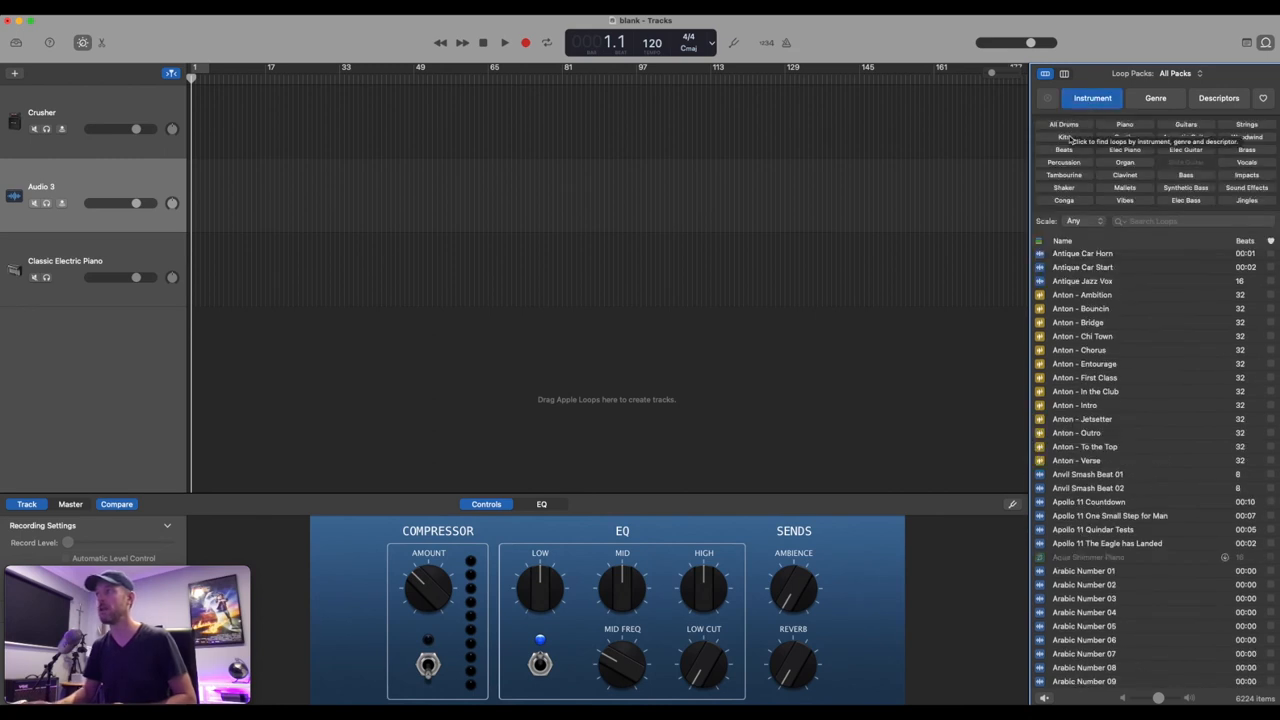
{"action": "left_click", "coordinate": [1064, 124]}
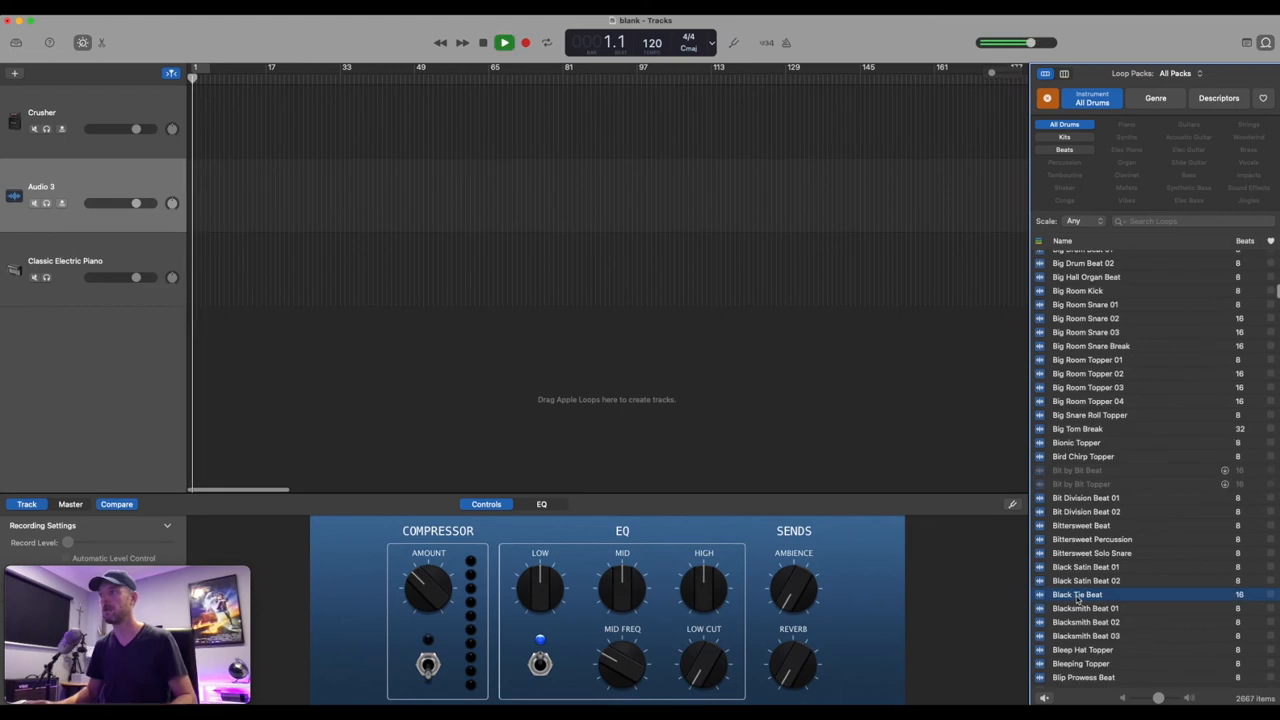
- Place the Black Tie Beat drum loop at the start of the second track
{"action": "left_click_drag", "start_coordinate": [1076, 592], "coordinate": [210, 190]}
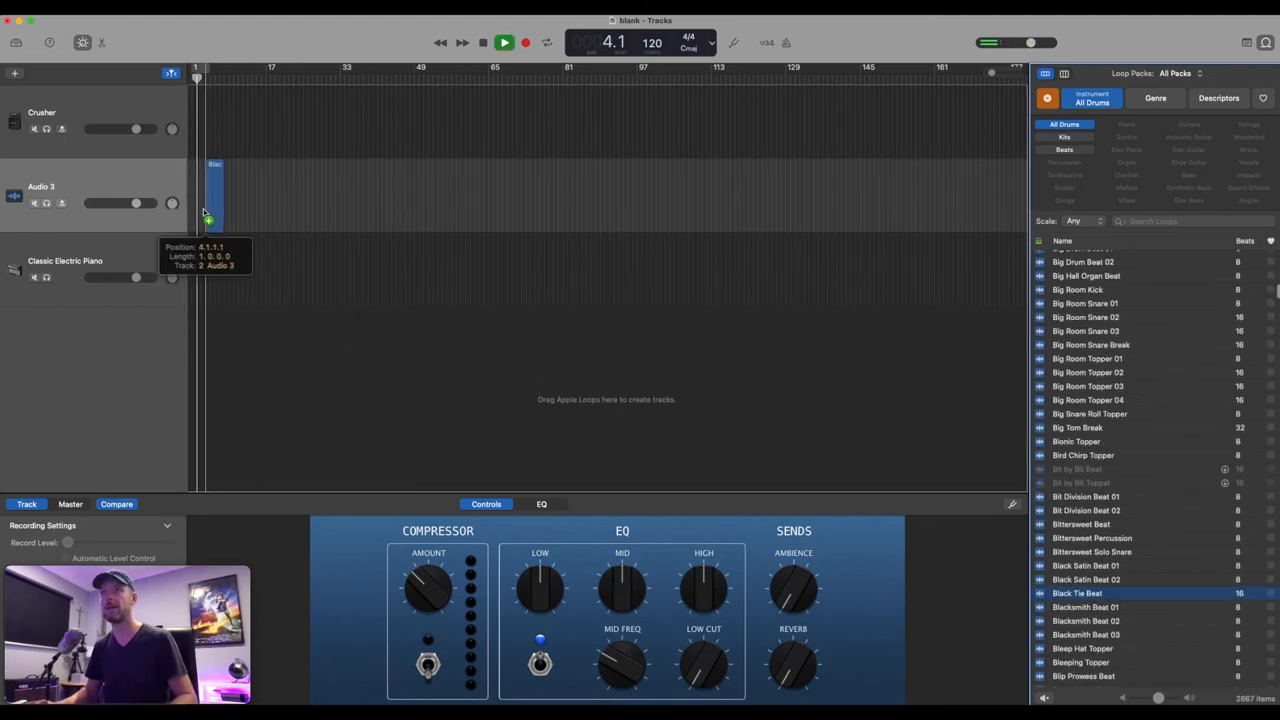
{"action": "left_click_drag", "start_coordinate": [1076, 592], "coordinate": [324, 196]}
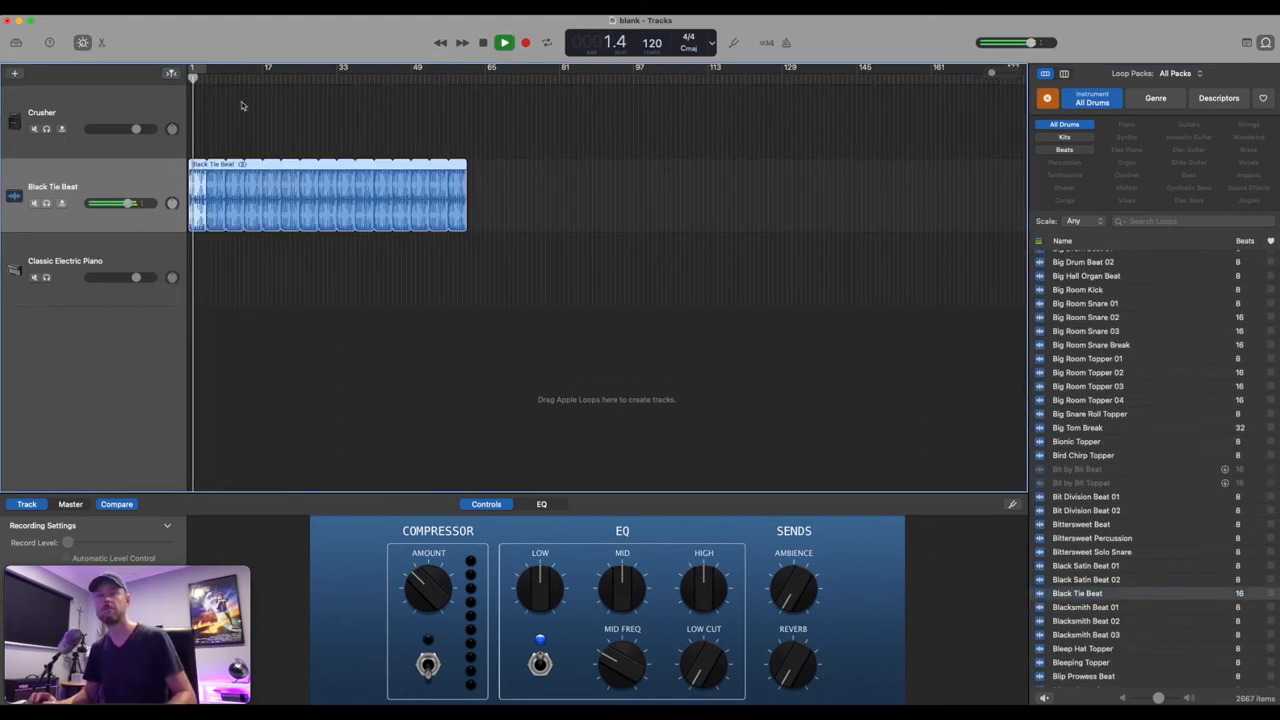